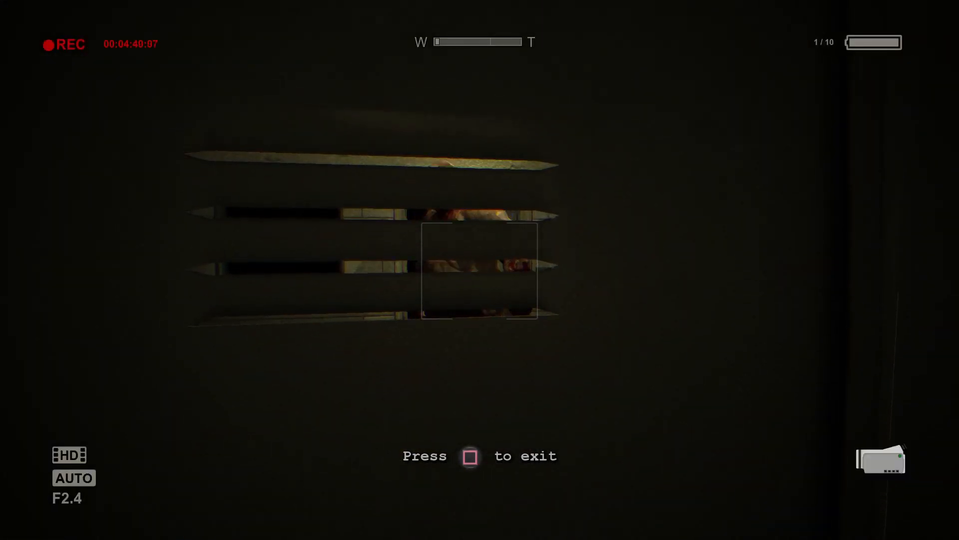
- Toggle night vision while moving down the dark corridor into the lit hallway with the radiator
{"action": "key", "text": "n"}
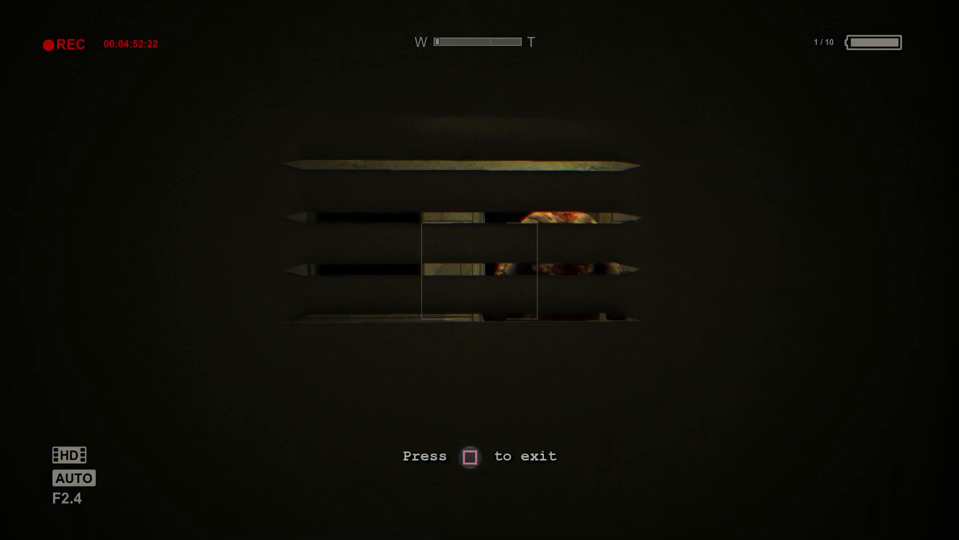
{"action": "key", "text": "n"}
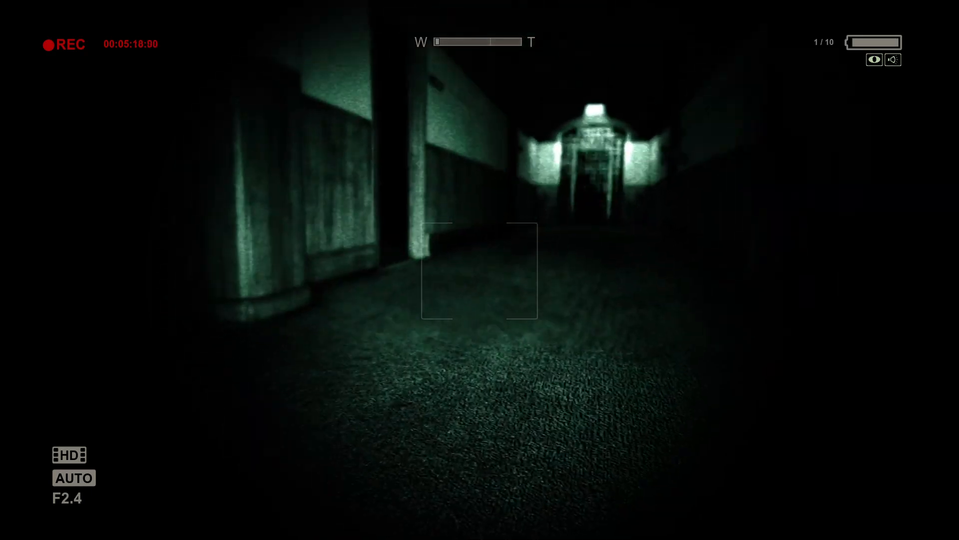
{"action": "mouse_move", "coordinate": [480, 269]}
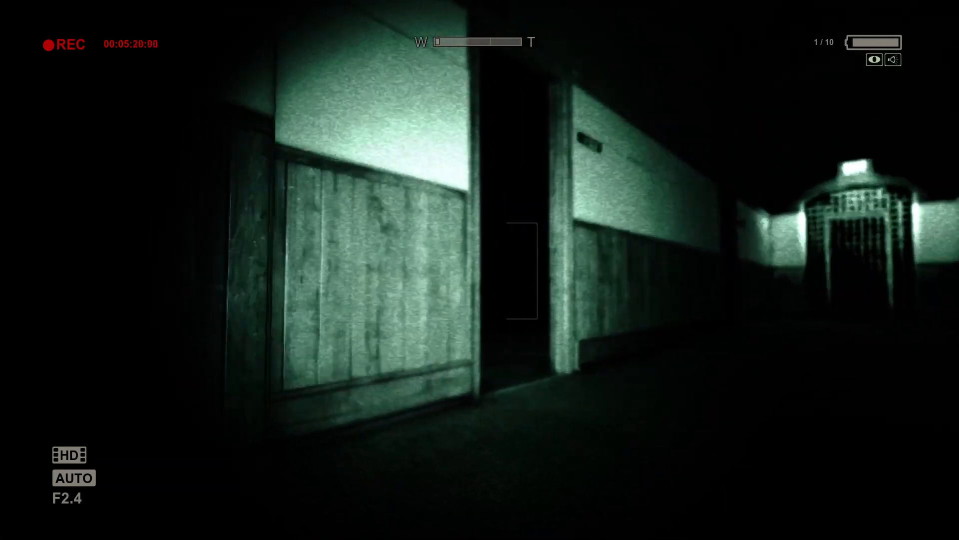
{"action": "mouse_move", "coordinate": [480, 276]}
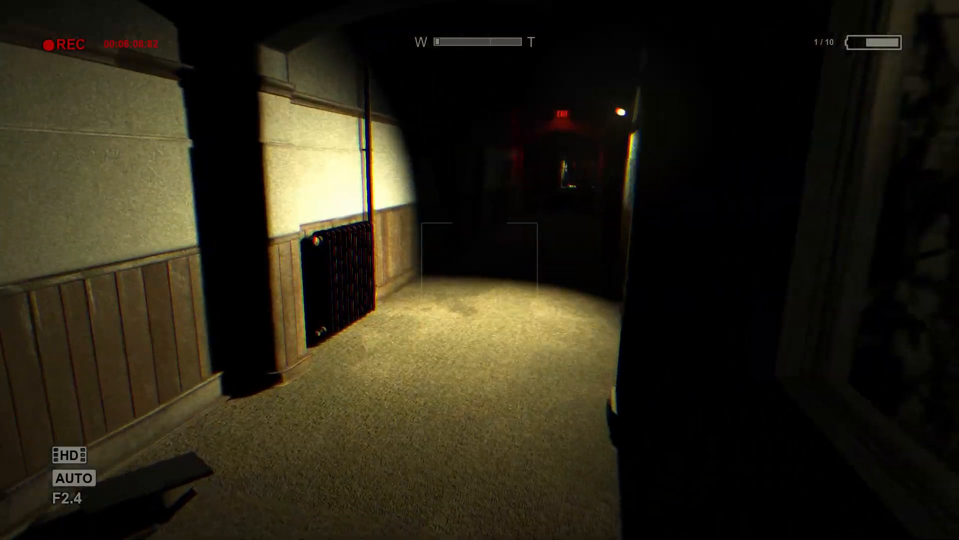
- Walk forward down the hallway and switch the camcorder's night vision back on
{"action": "key", "text": "w"}
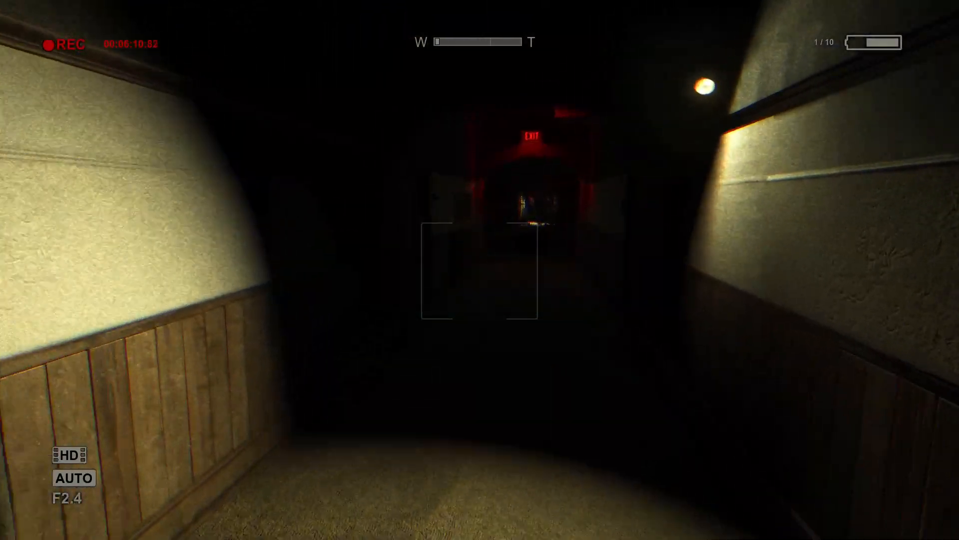
{"action": "key", "text": "v"}
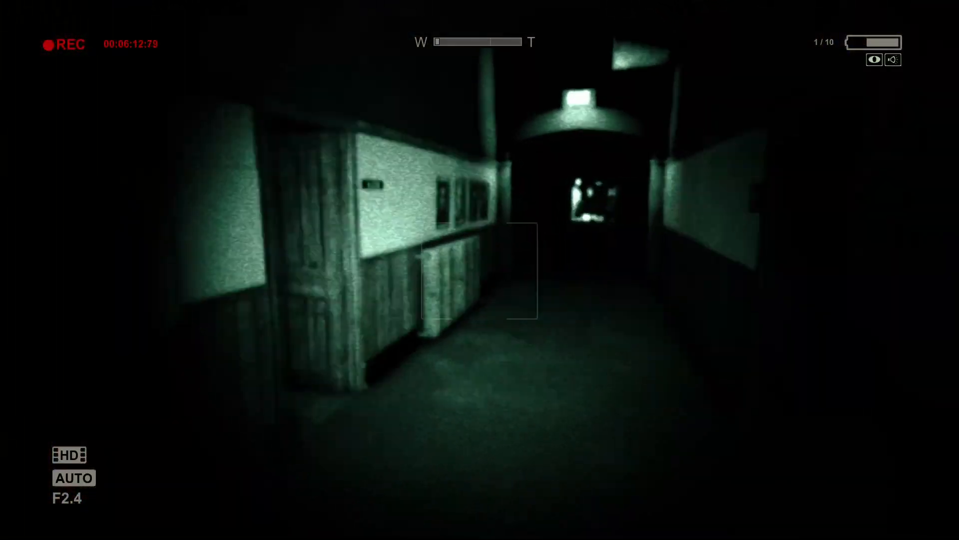